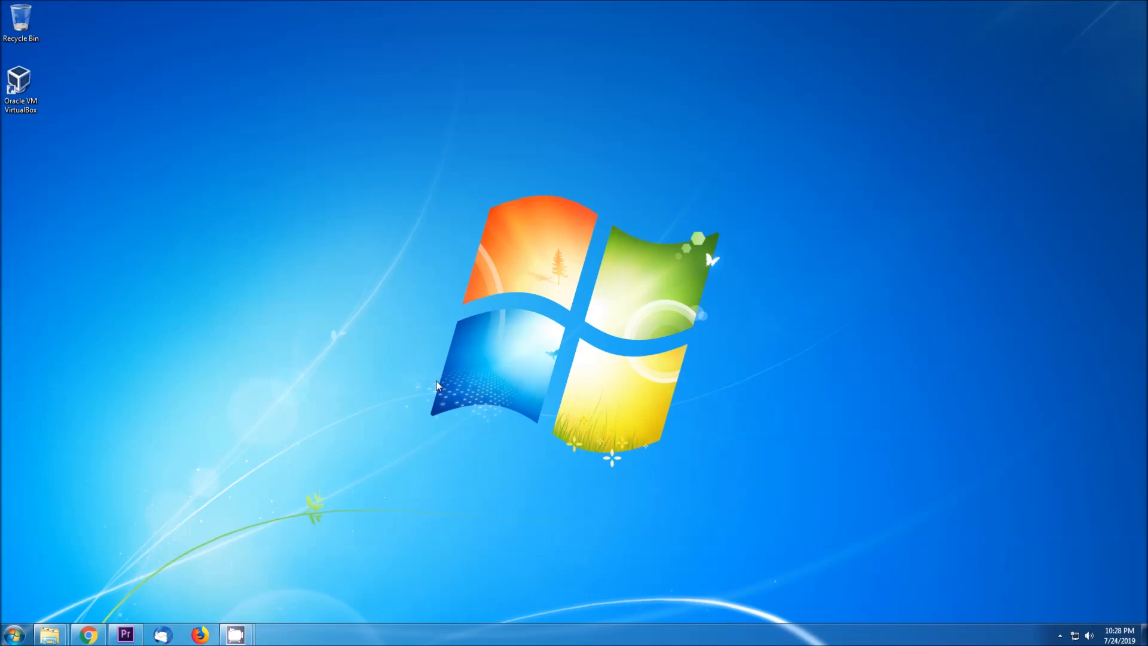
Bring up Disk Management's Action menu showing Create VHD and Attach VHD.
{"action": "right_click", "coordinate": [66, 187]}
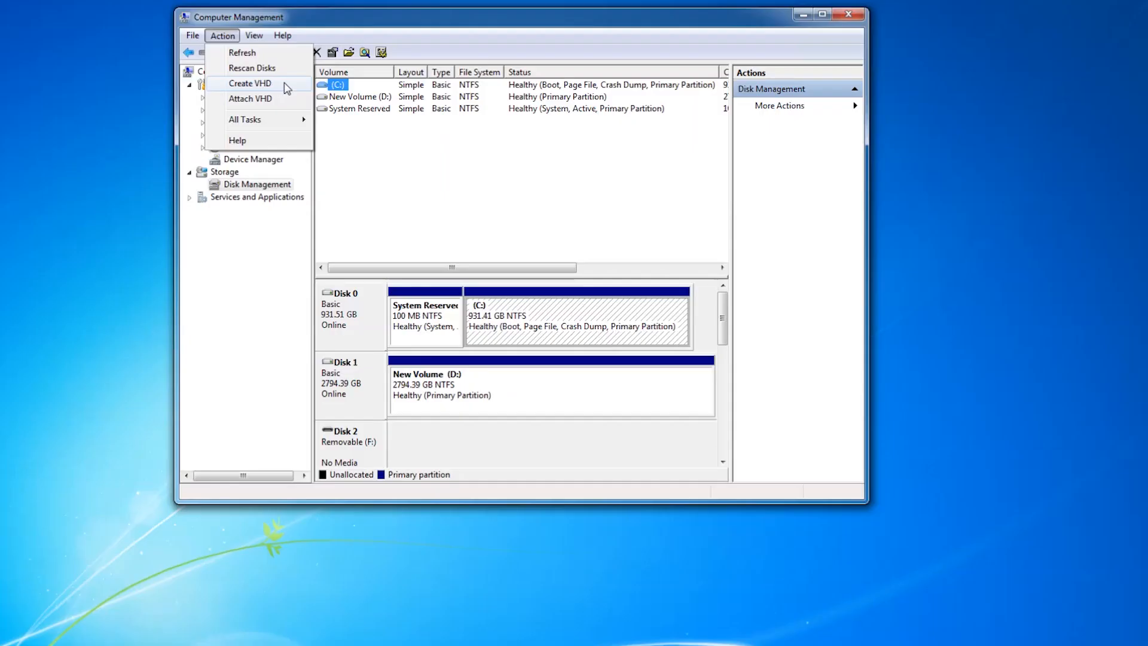
Close Computer Management, revealing Devices and Printers with its devices, printers and unspecified items.
{"action": "left_click", "coordinate": [849, 15]}
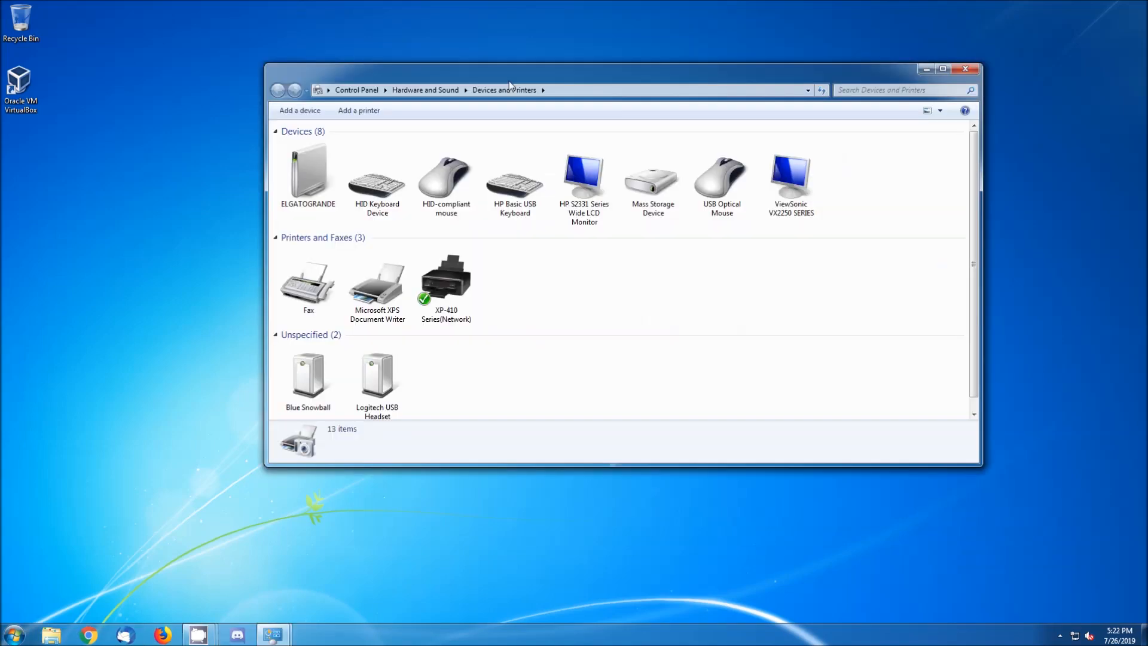
View the XP-410 Series (Network) printer's details, then close Devices and Printers.
{"action": "left_click", "coordinate": [446, 279]}
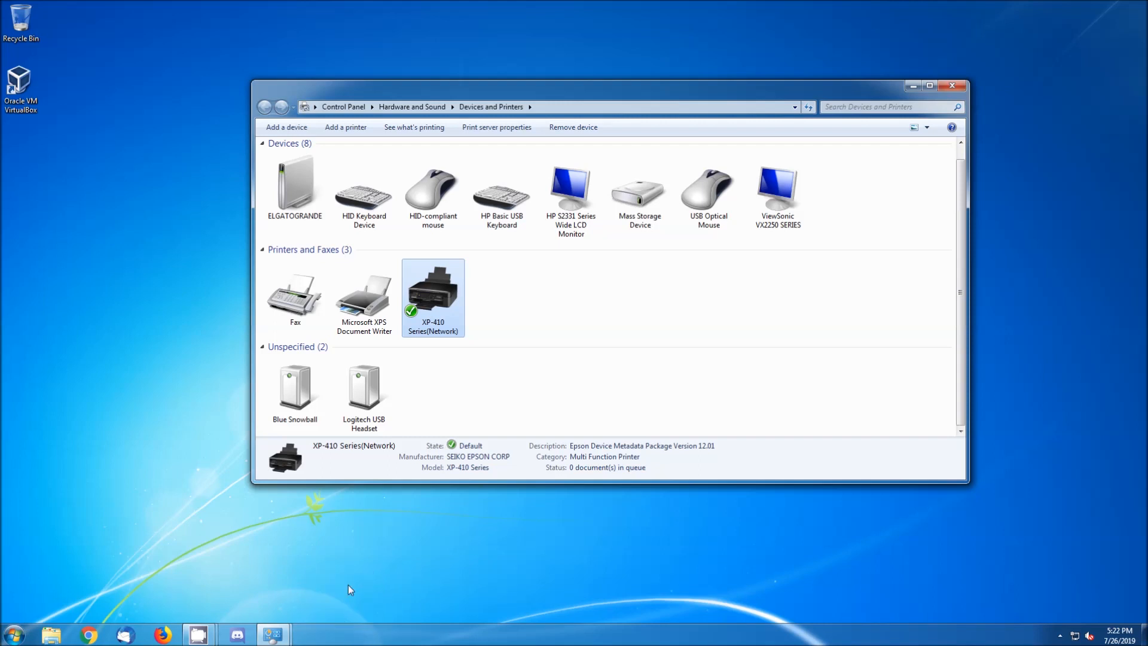
{"action": "left_click_drag", "start_coordinate": [433, 285], "coordinate": [335, 586]}
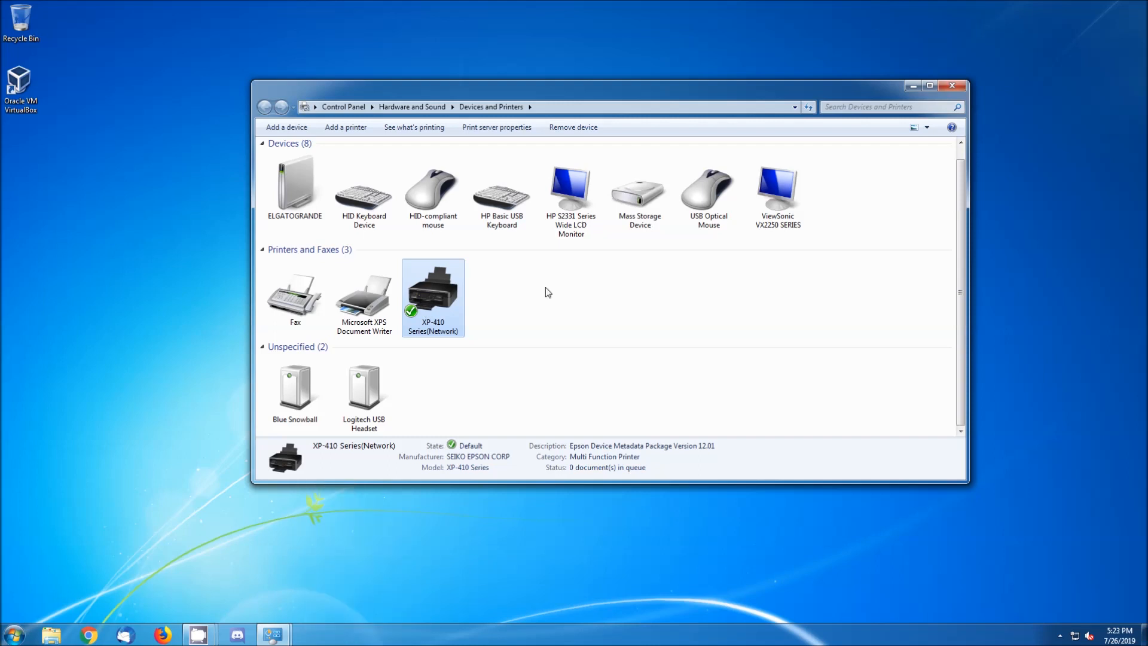
{"action": "left_click", "coordinate": [953, 86]}
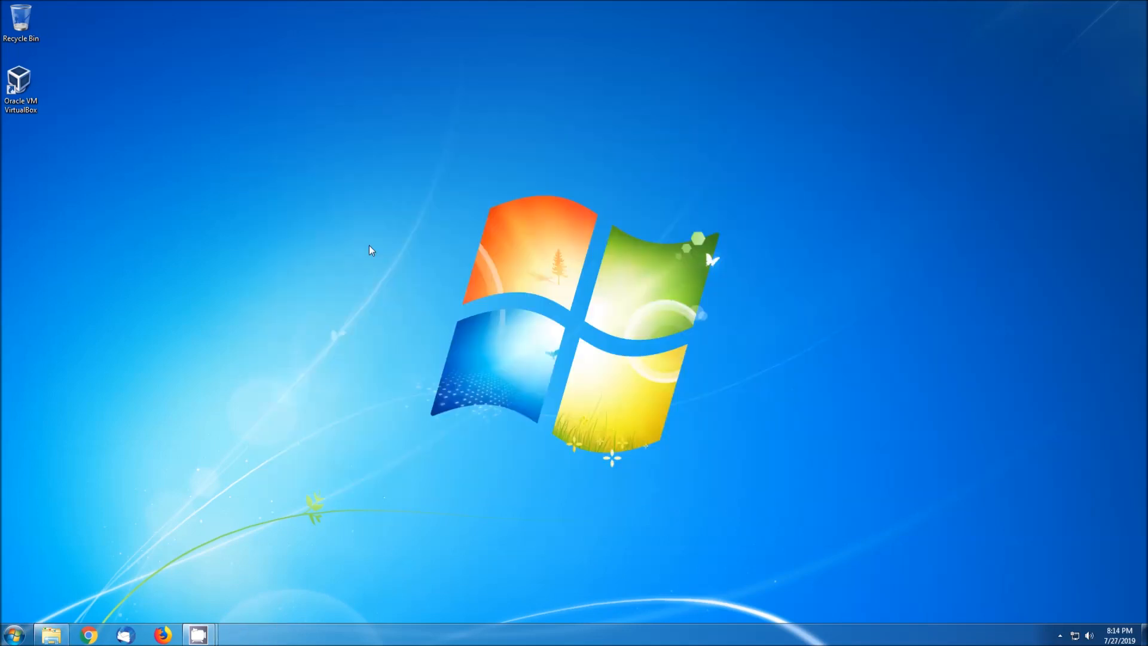
Search the Start menu for 'hom' and go to the HomeGroup settings page.
{"action": "left_click", "coordinate": [11, 633]}
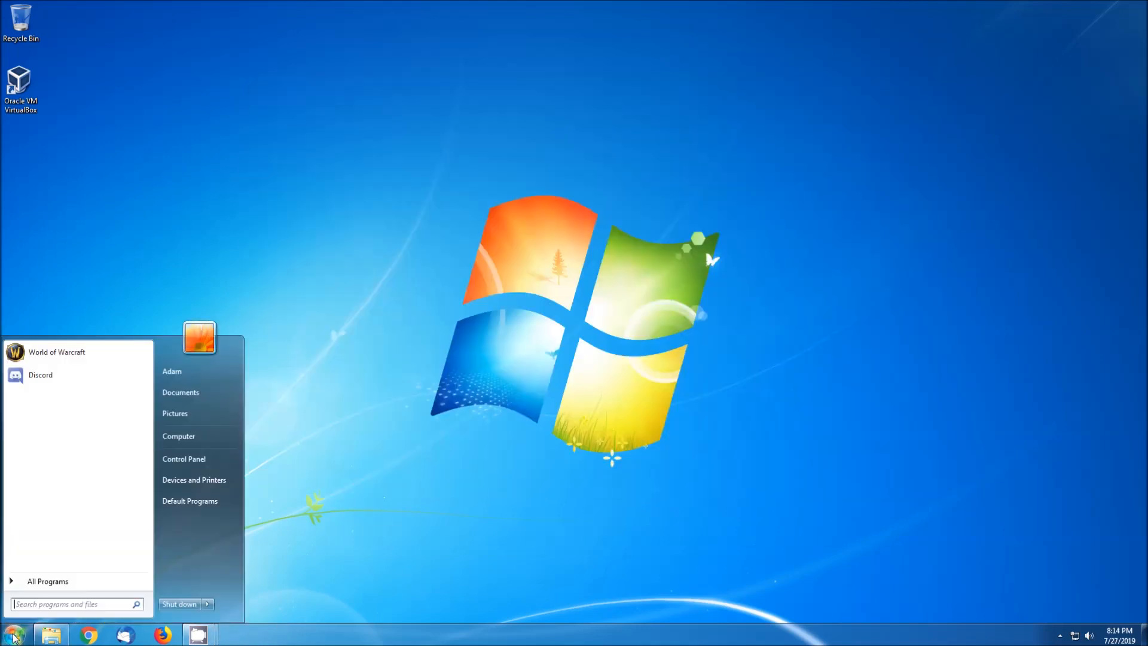
{"action": "type", "text": "hom"}
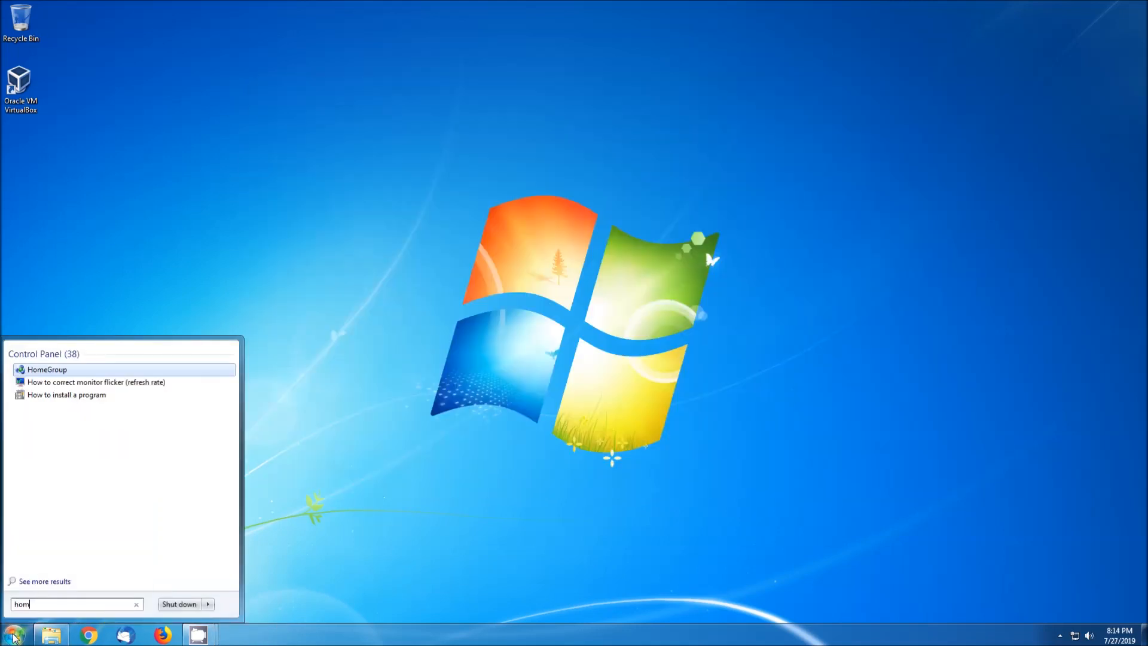
{"action": "left_click", "coordinate": [46, 370]}
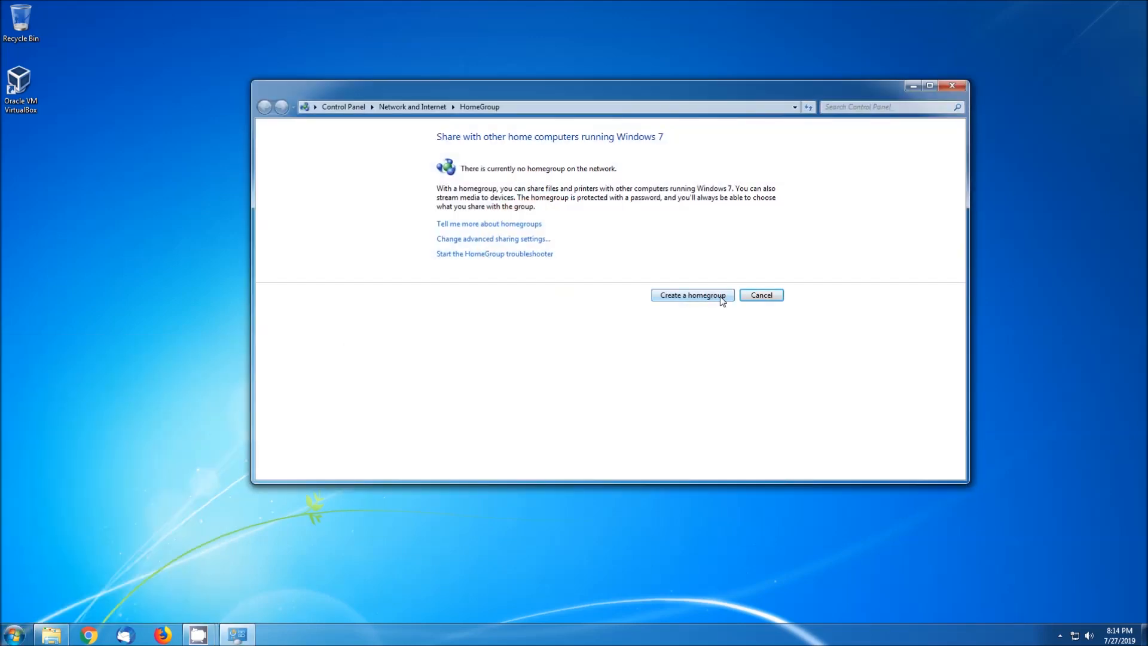
{"action": "left_click", "coordinate": [692, 296]}
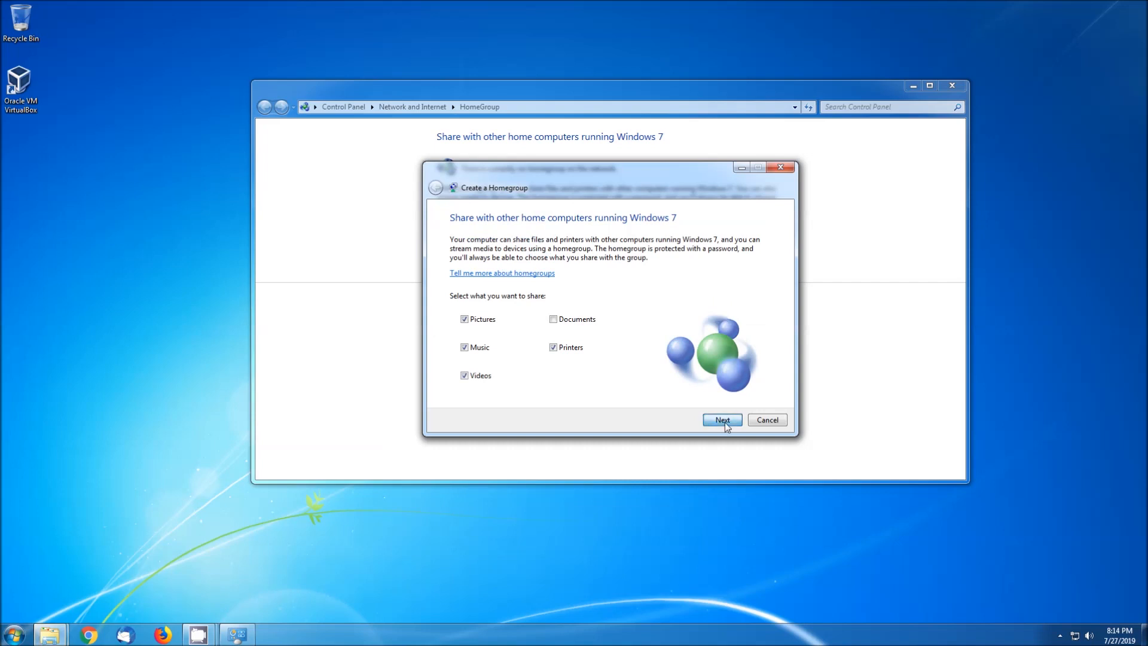
{"action": "left_click", "coordinate": [722, 420]}
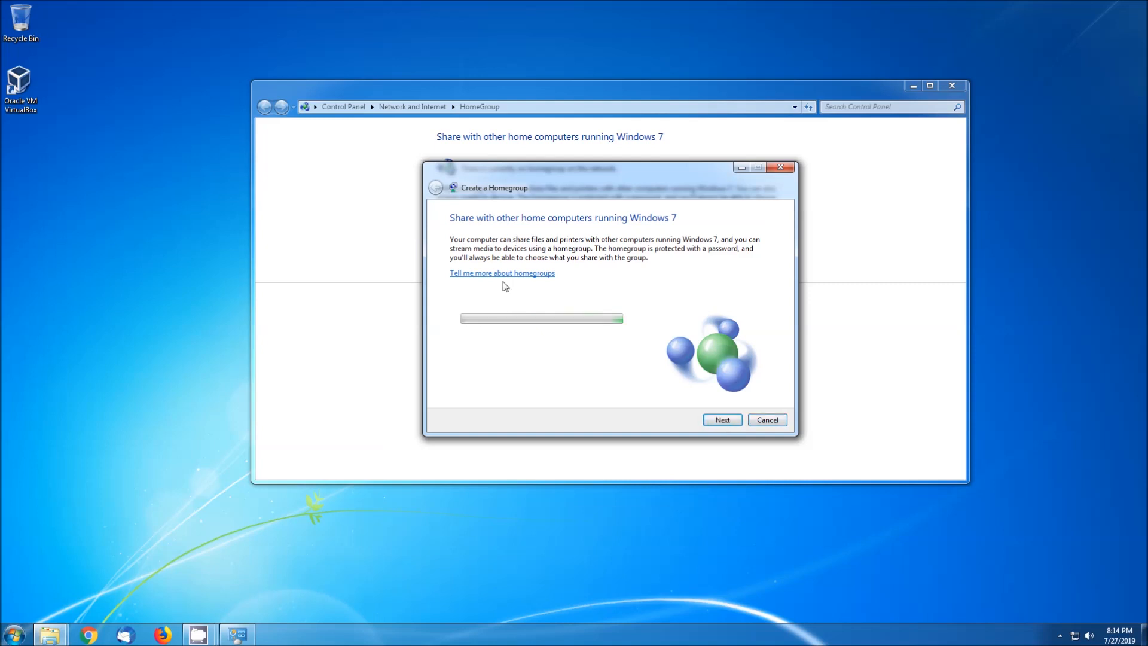
{"action": "left_click", "coordinate": [721, 420]}
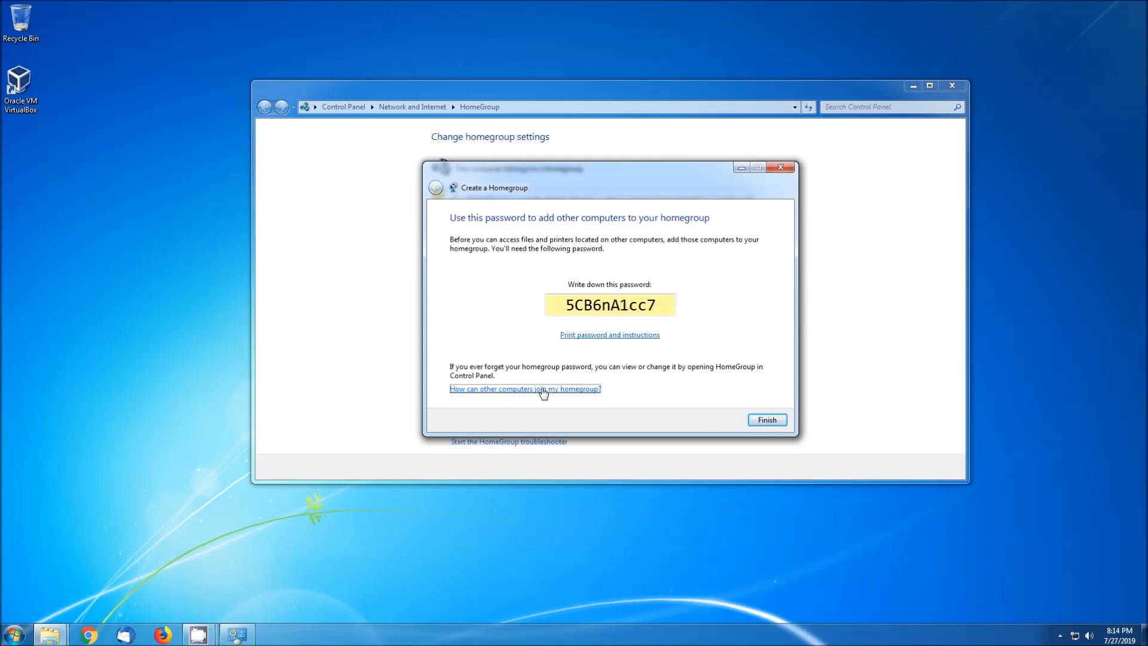
{"action": "left_click", "coordinate": [525, 388]}
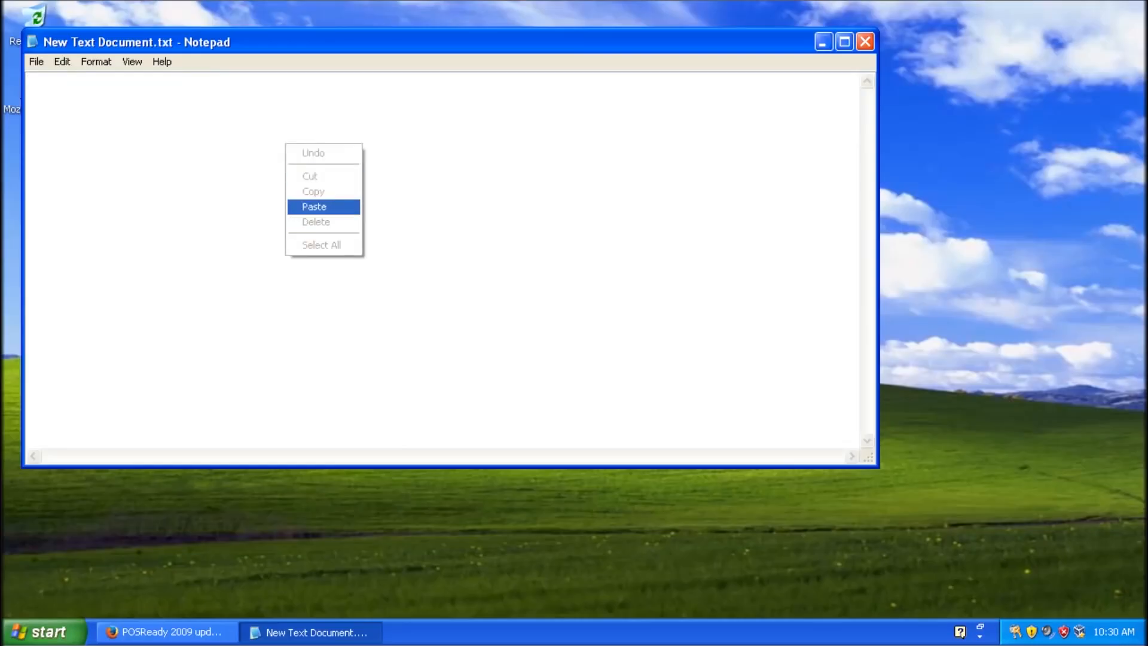
Paste the registry text for the SYSTEM\WPA\PosReady key into the Notepad document.
{"action": "left_click", "coordinate": [36, 61]}
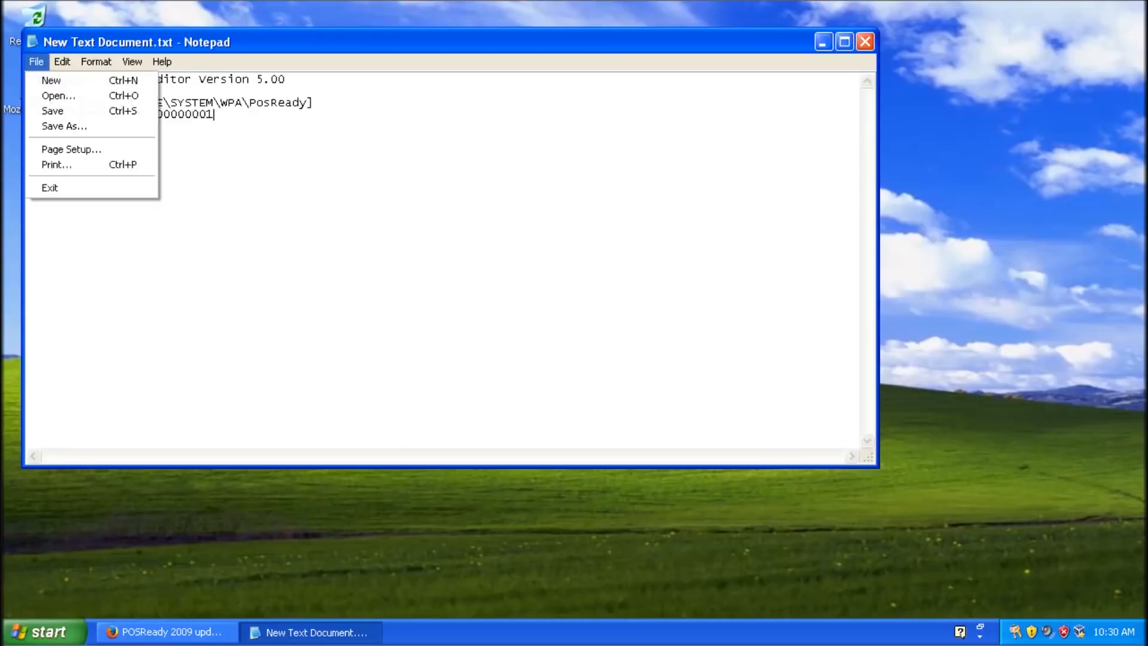